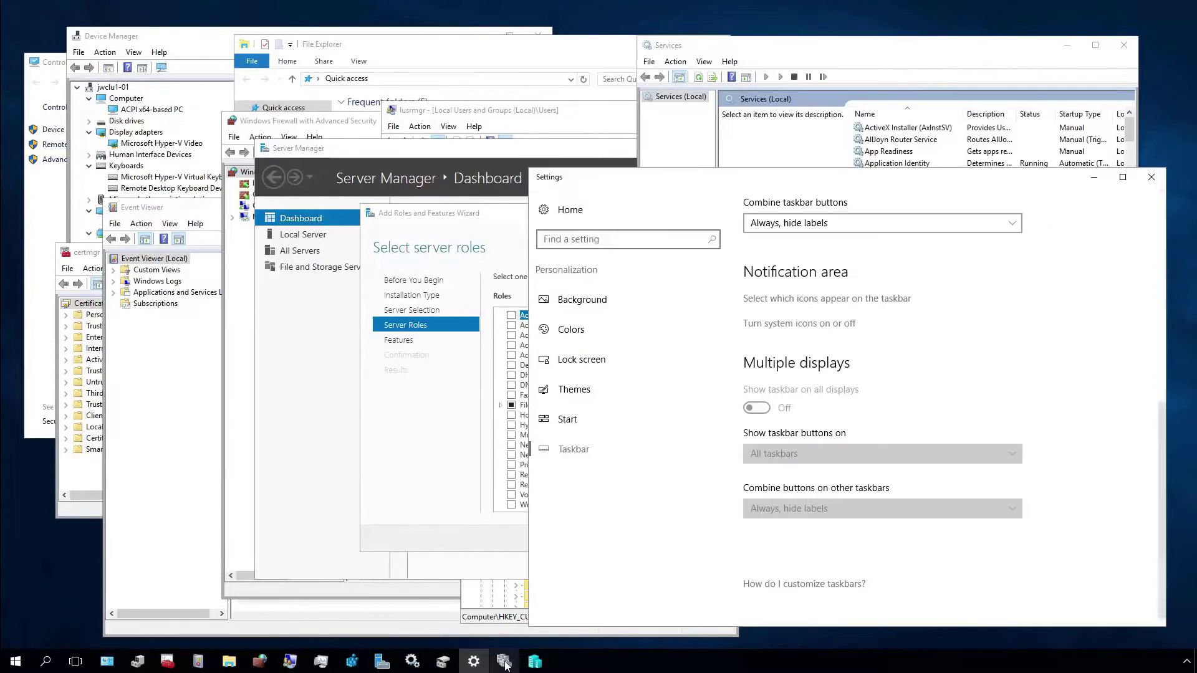
# Minimize all open management windows via Show Desktop, revealing the installer.
pyautogui.click(531, 661)
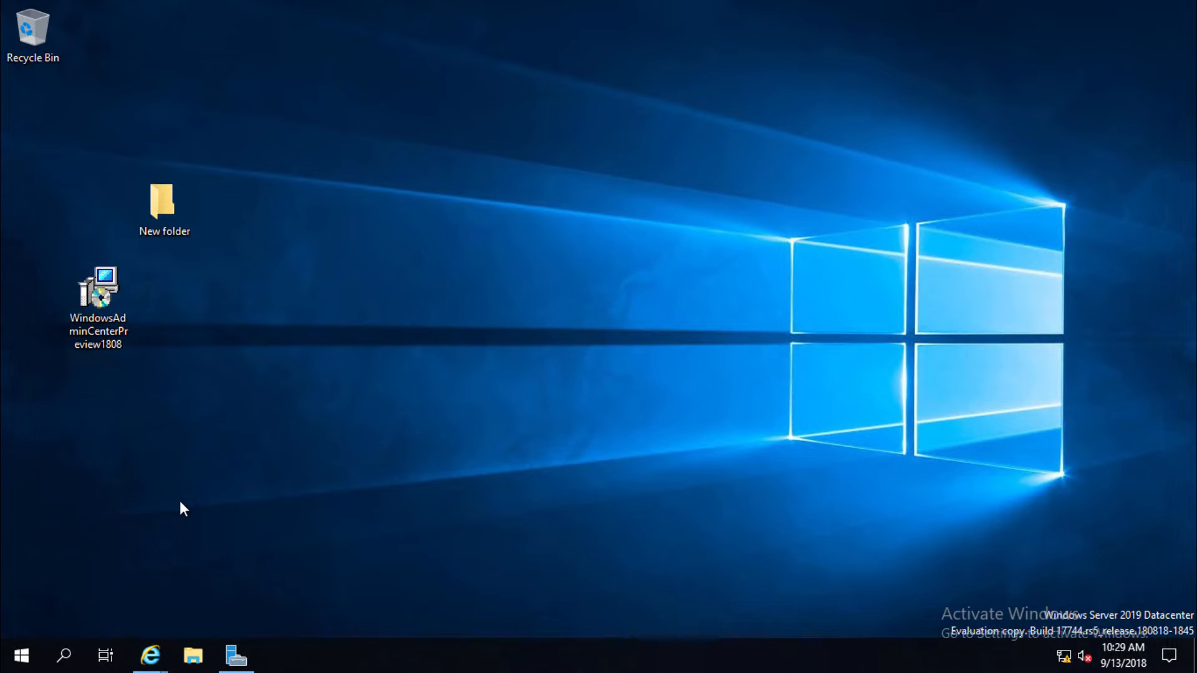
# Install Windows Admin Center: accept the license, skip Microsoft Update, keep port 443.
pyautogui.doubleClick(98, 294)
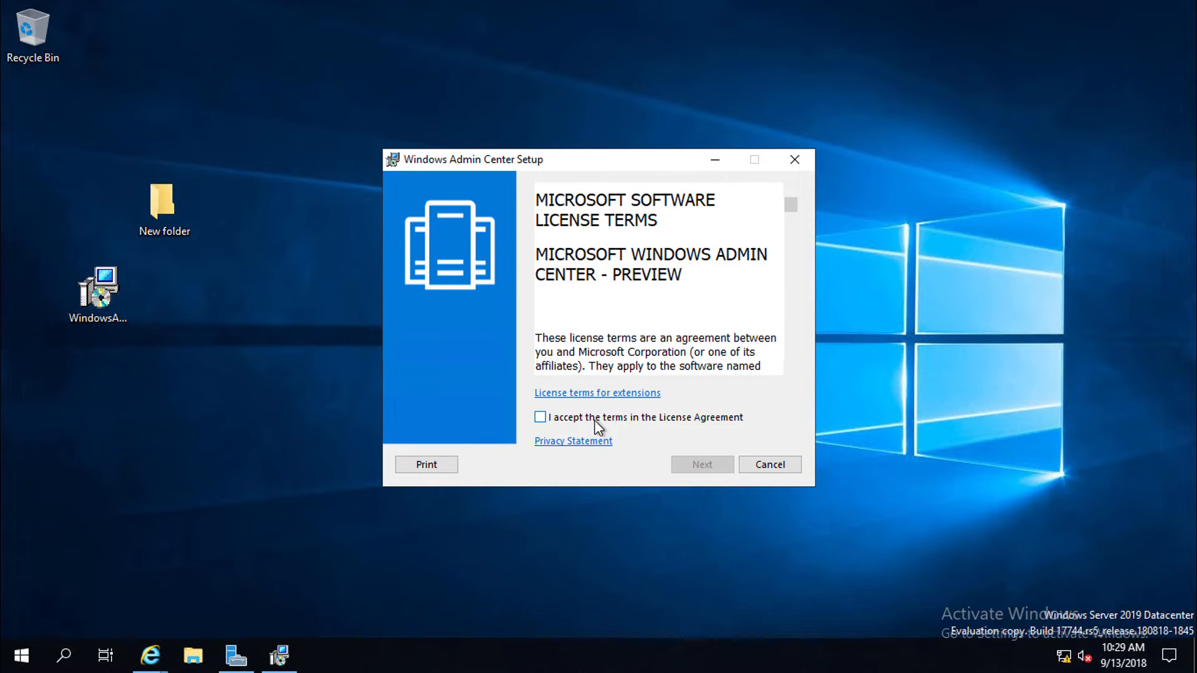
pyautogui.click(701, 464)
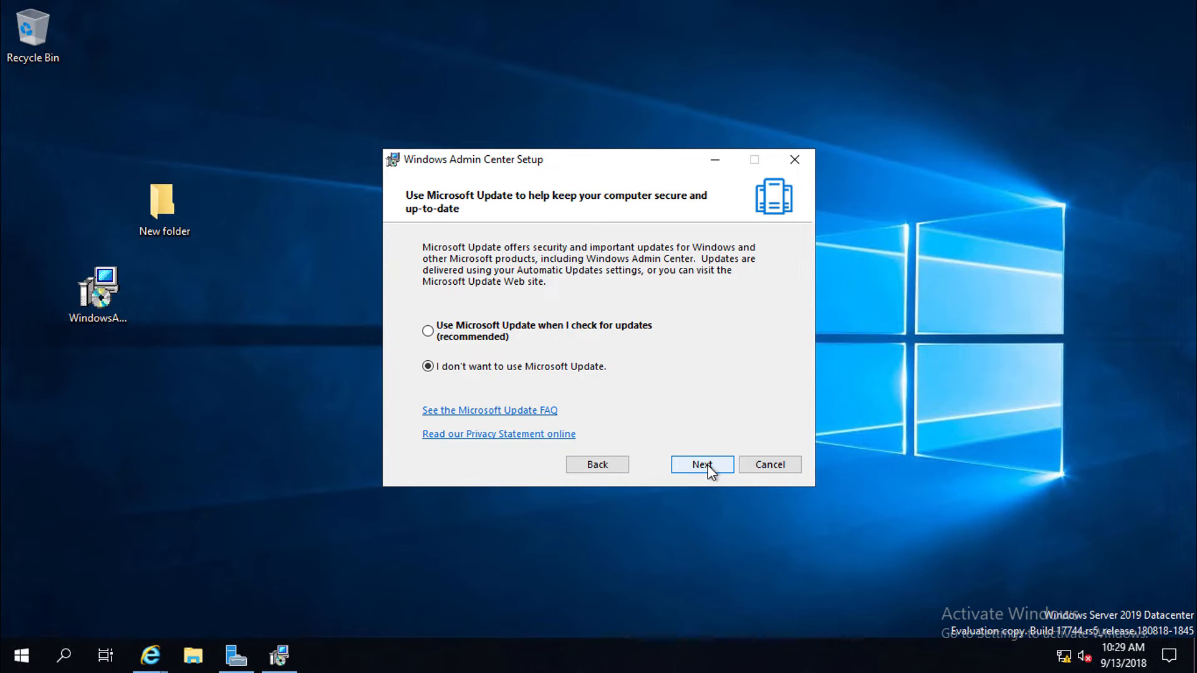
pyautogui.moveTo(680, 434)
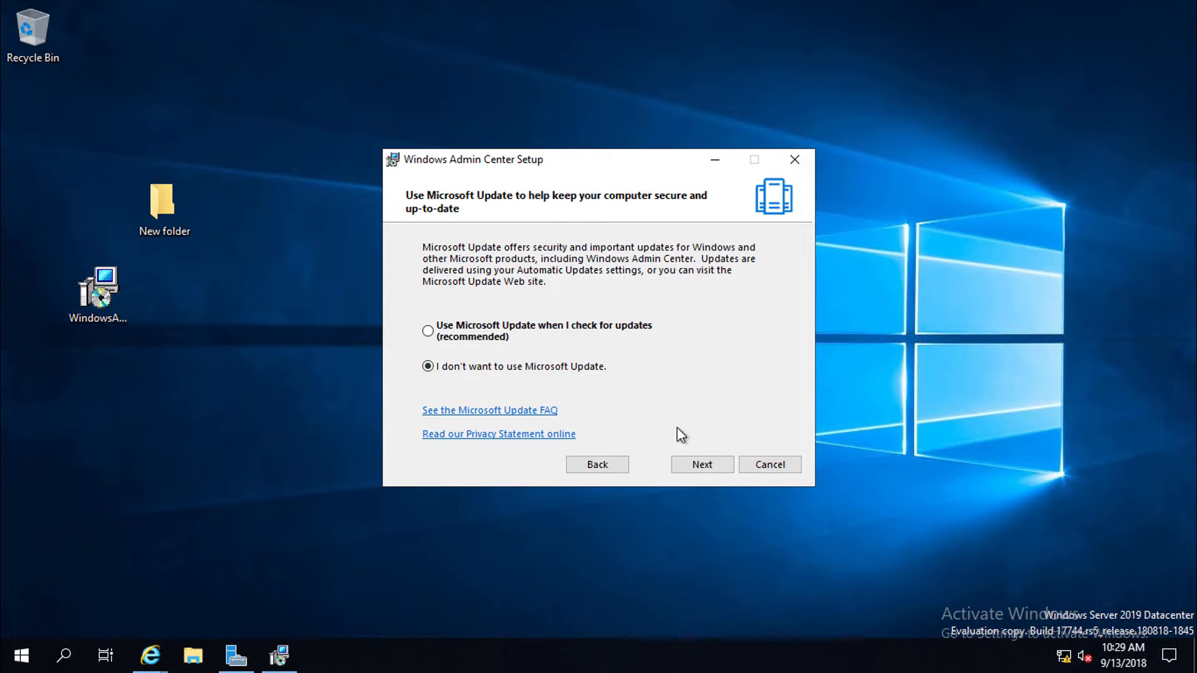
pyautogui.click(701, 464)
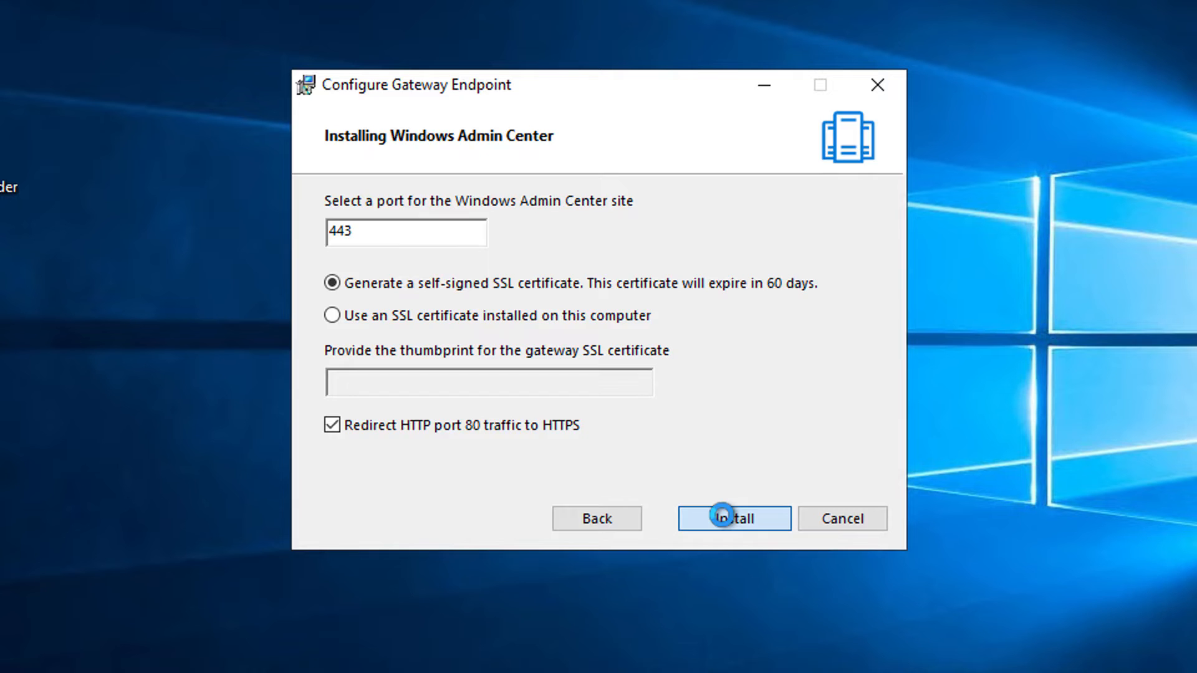
pyautogui.click(732, 518)
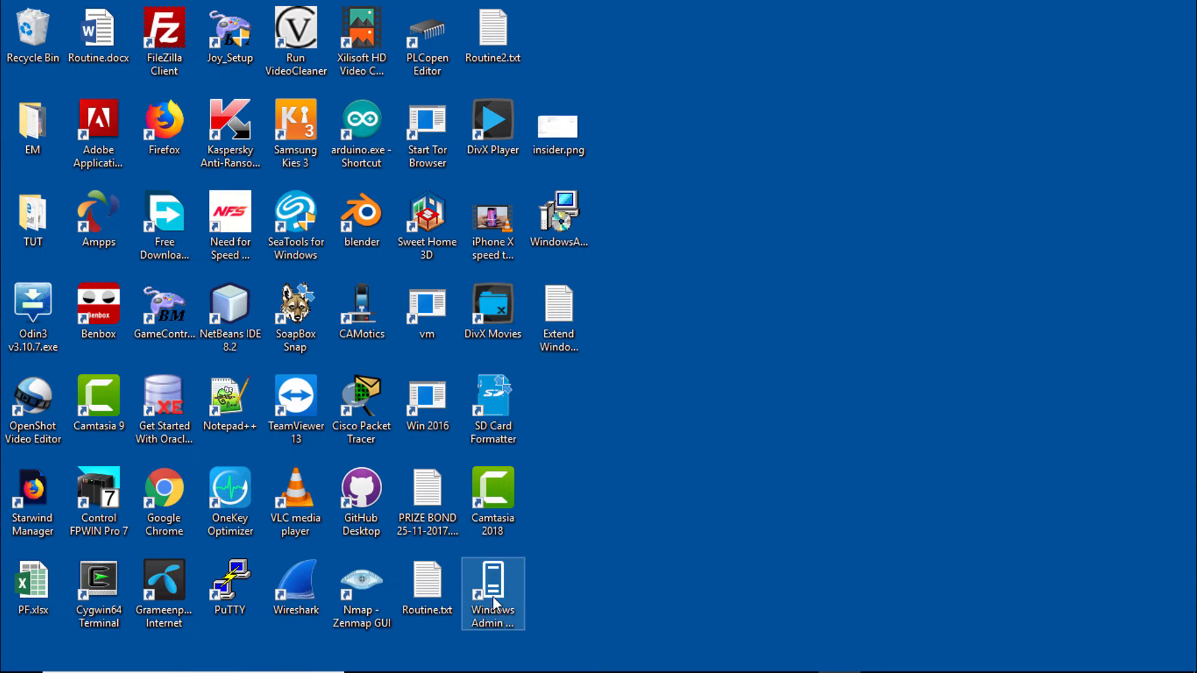
pyautogui.moveTo(493, 596)
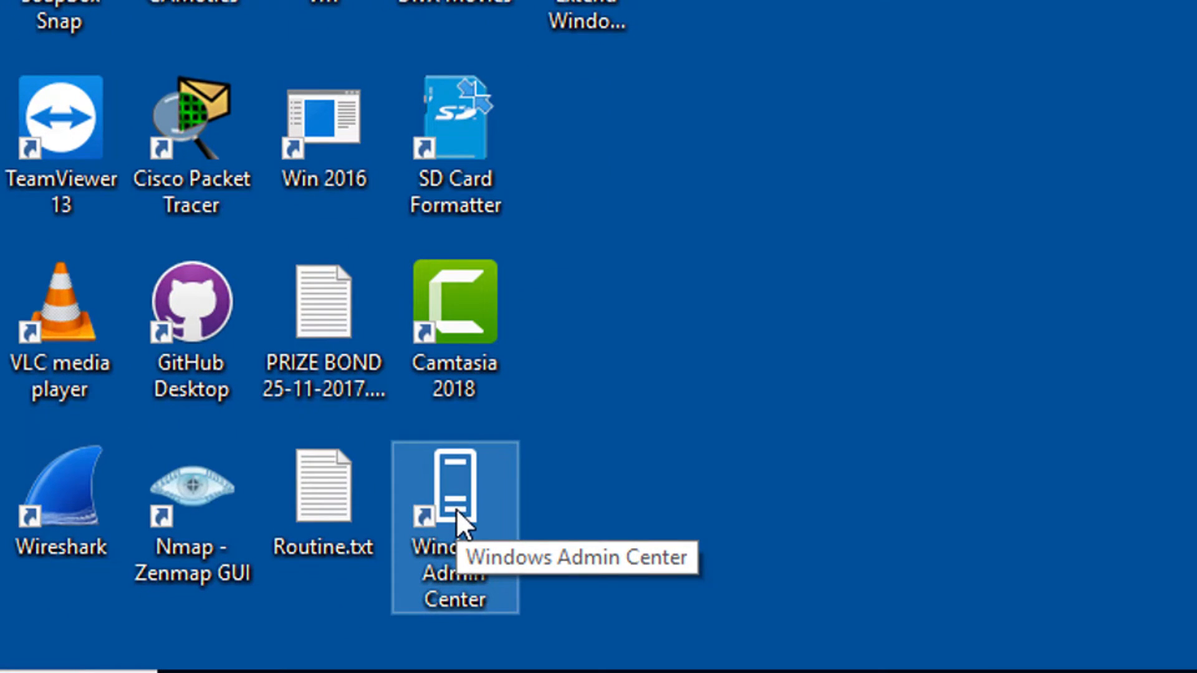
pyautogui.doubleClick(455, 500)
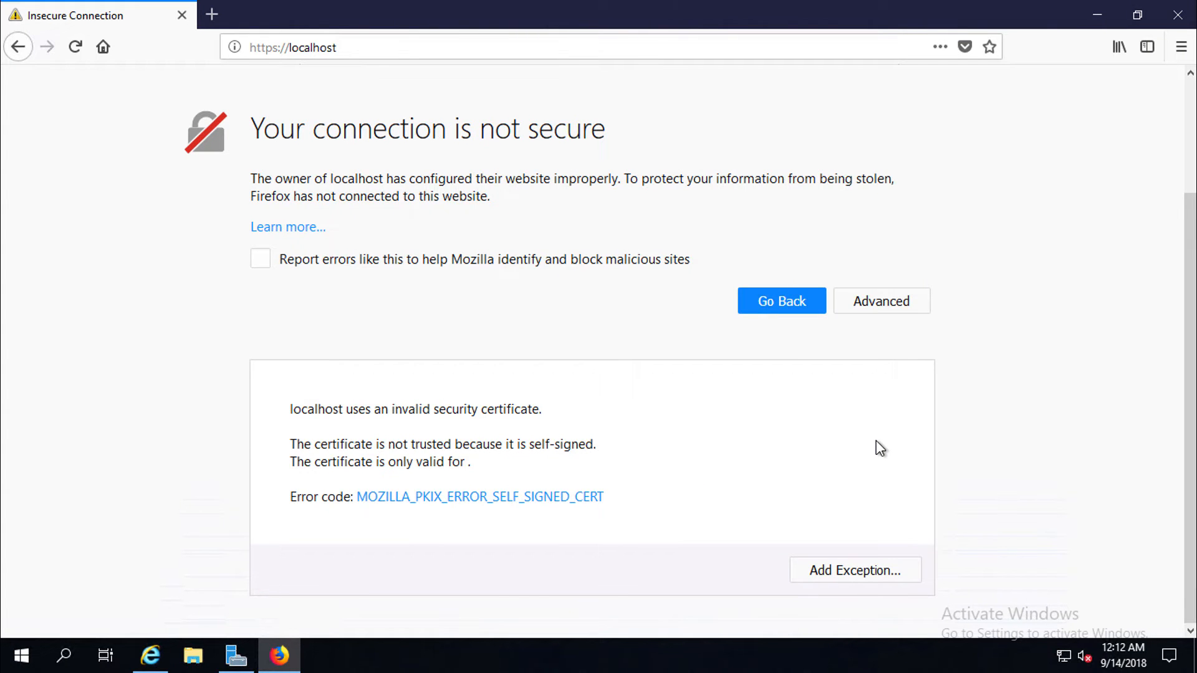
# Add a security exception for the localhost certificate and submit the sign-in credentials.
pyautogui.click(855, 570)
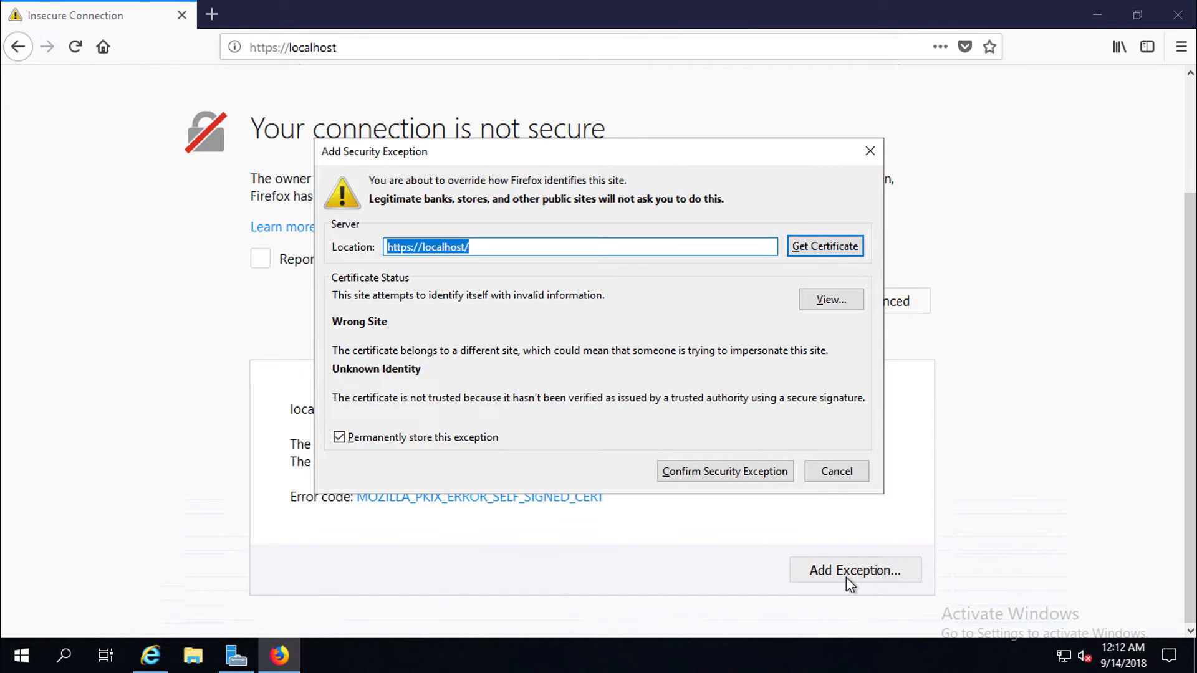
pyautogui.moveTo(790, 515)
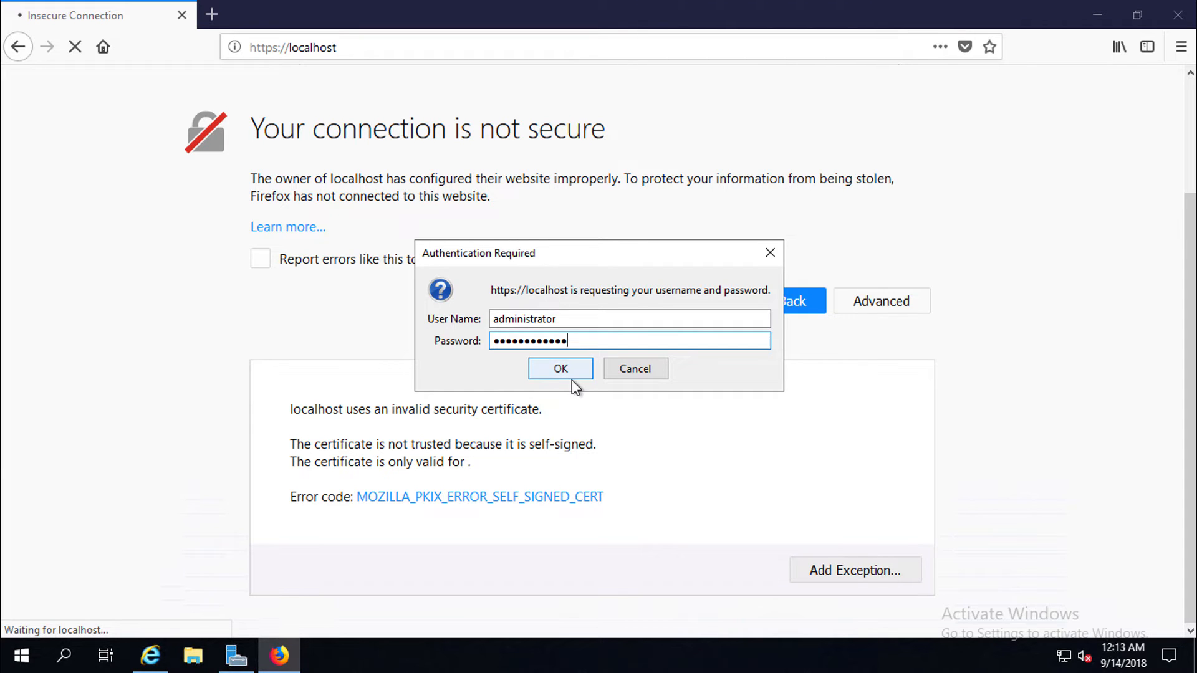
pyautogui.click(560, 369)
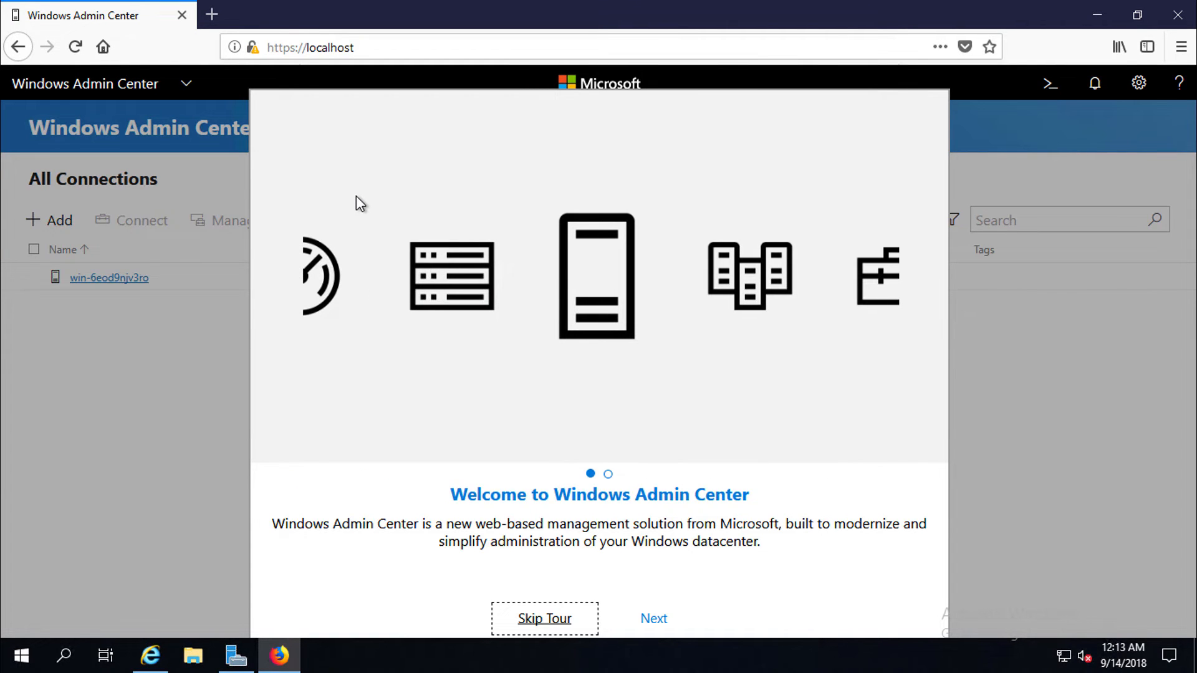
# Complete the two-page welcome tour and open the win-6eod9njv3ro server's Overview.
pyautogui.click(653, 619)
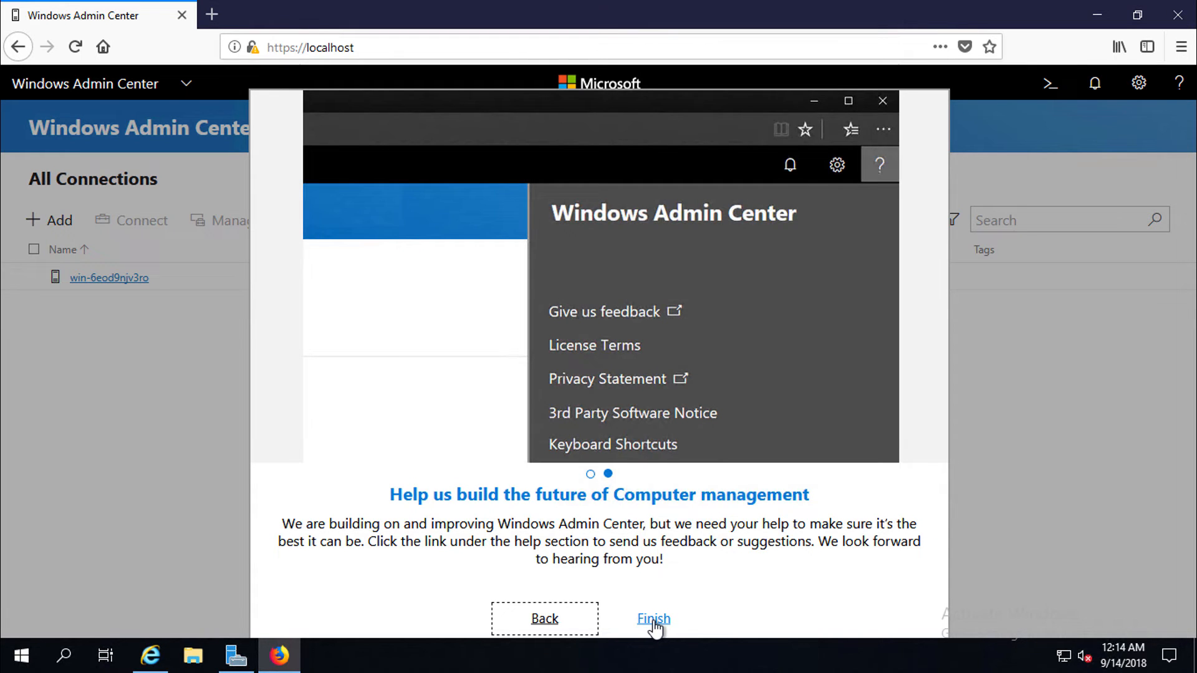
pyautogui.click(653, 618)
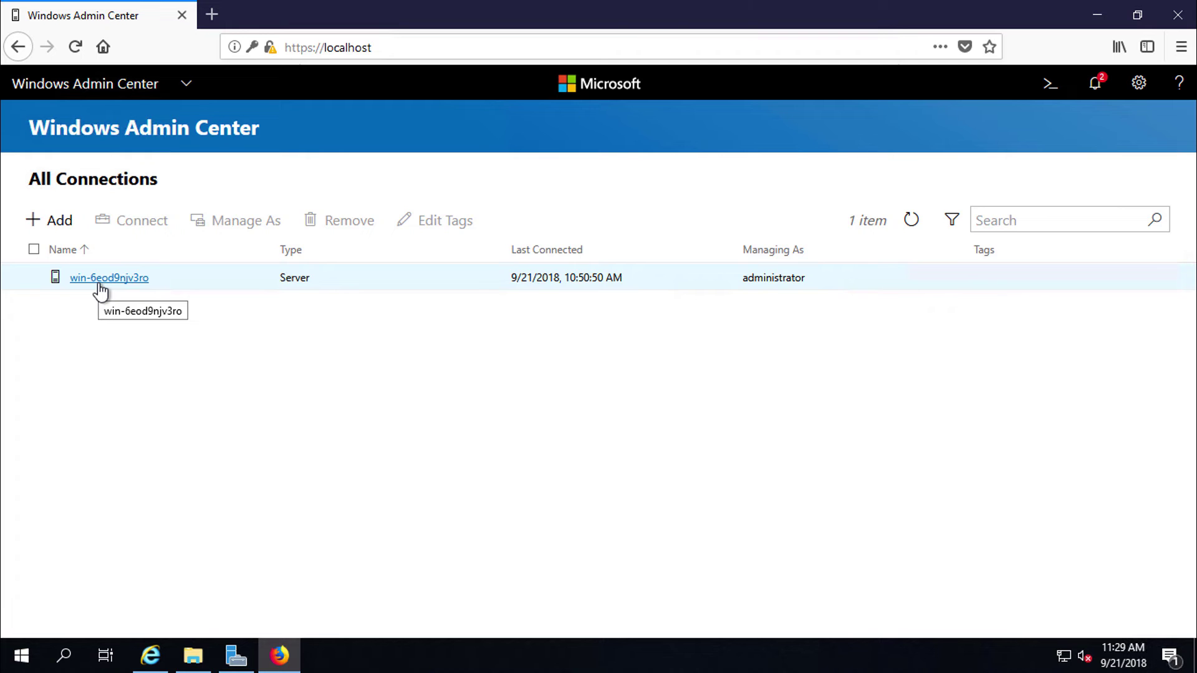
pyautogui.click(109, 277)
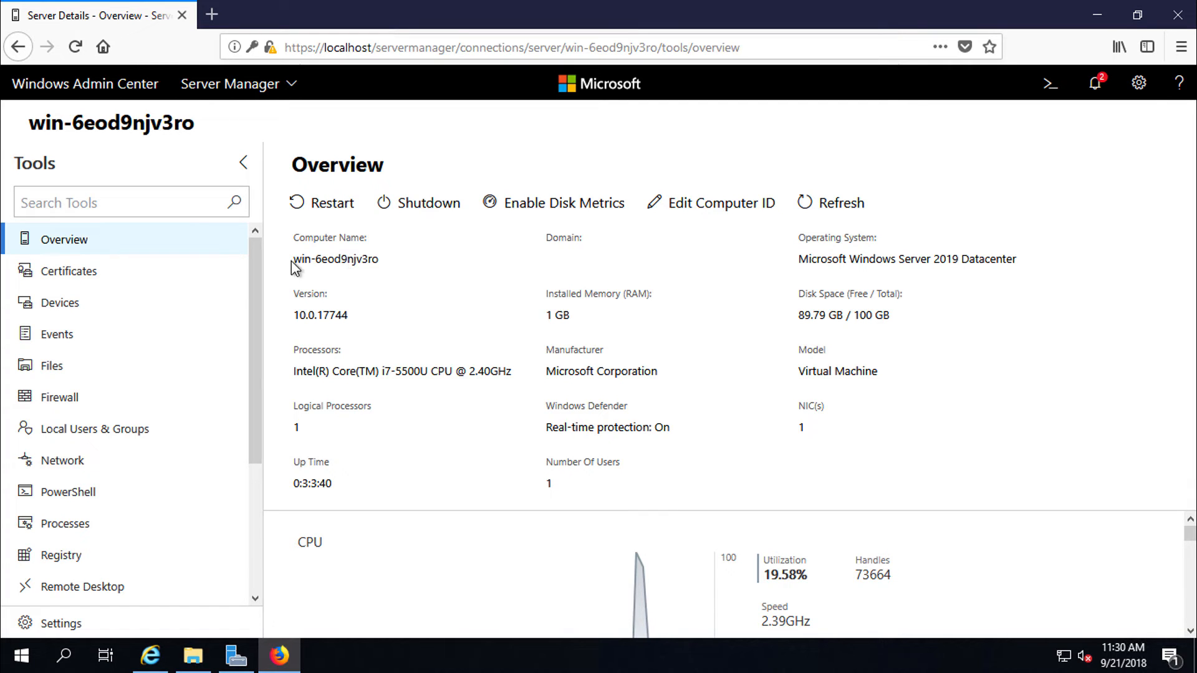
pyautogui.doubleClick(334, 259)
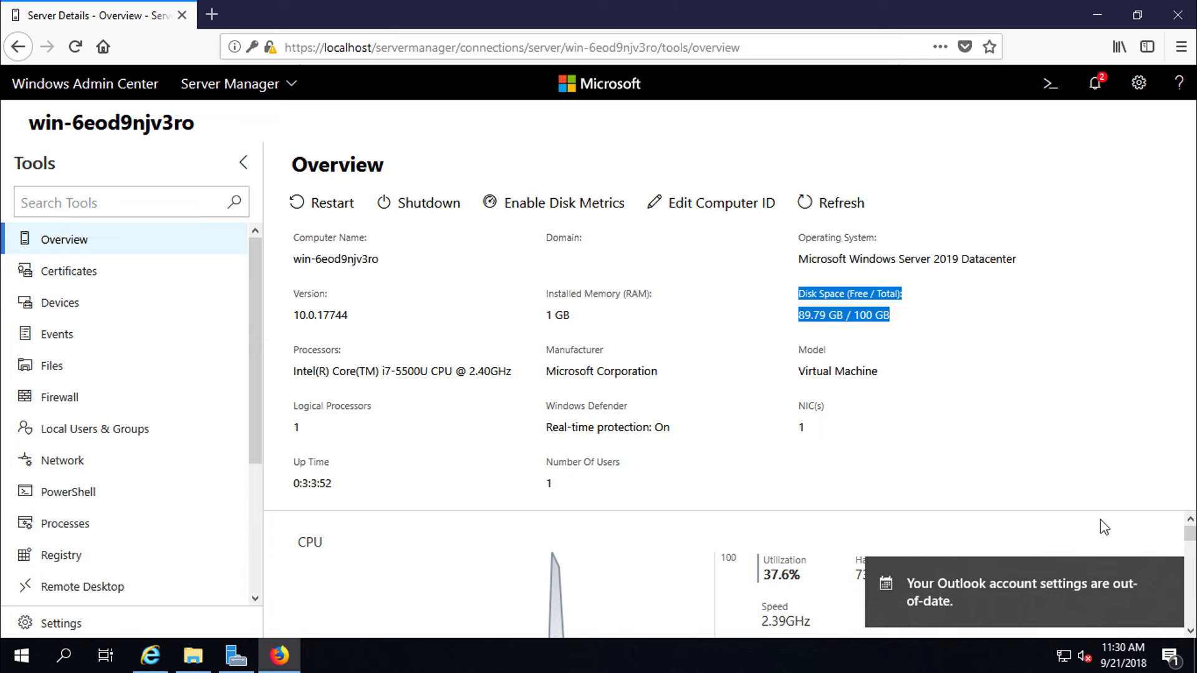
pyautogui.doubleClick(381, 371)
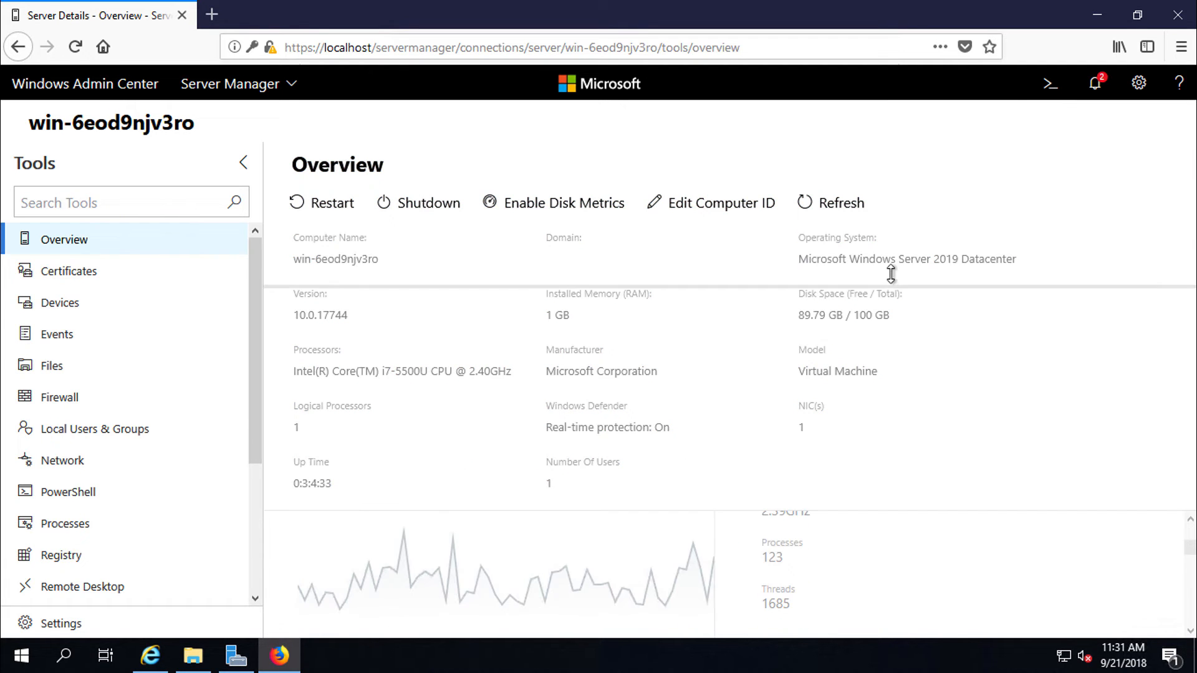
pyautogui.scroll(-3)
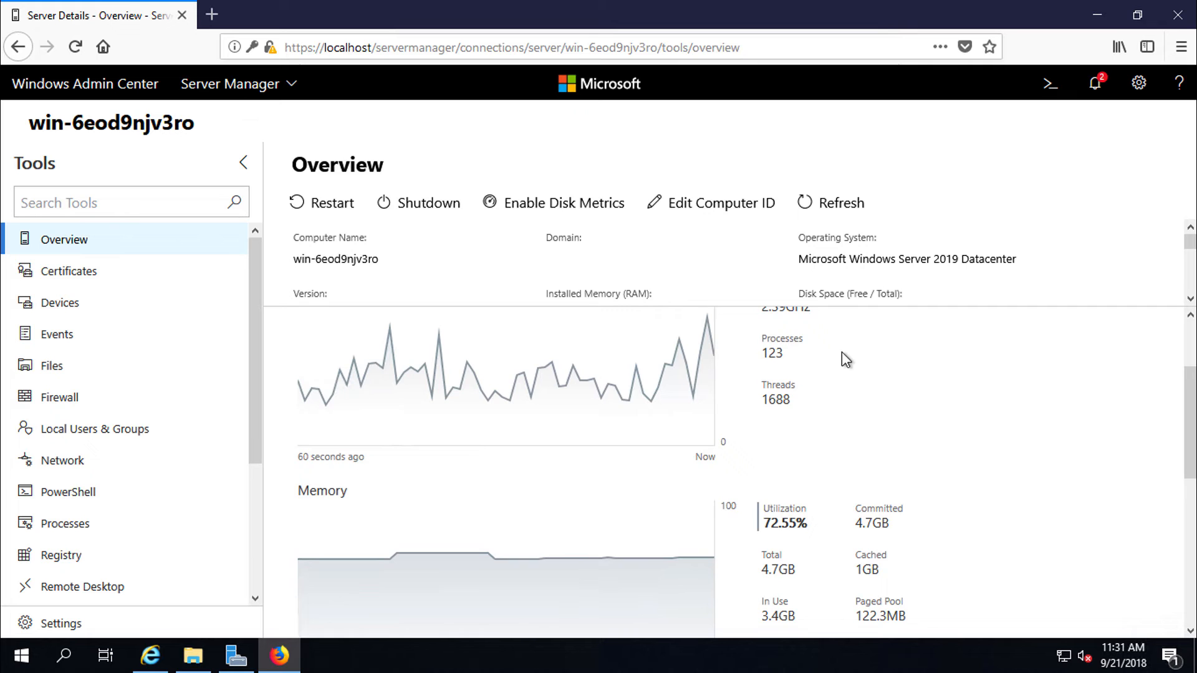
pyautogui.scroll(3)
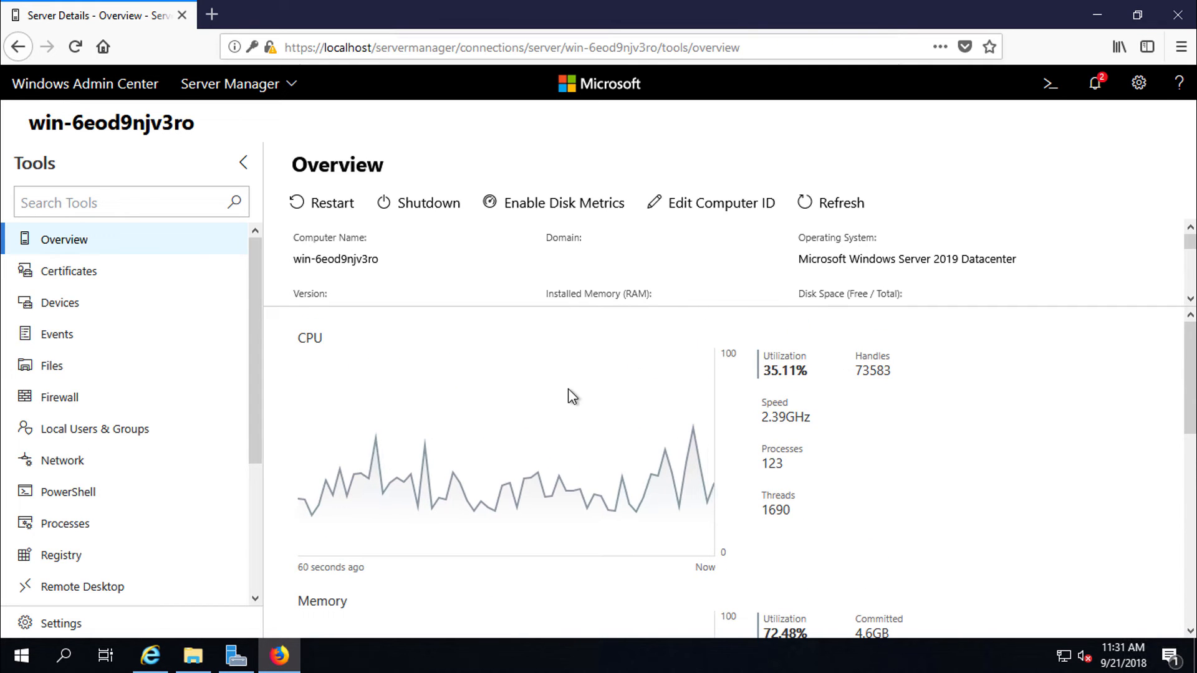
pyautogui.scroll(-3)
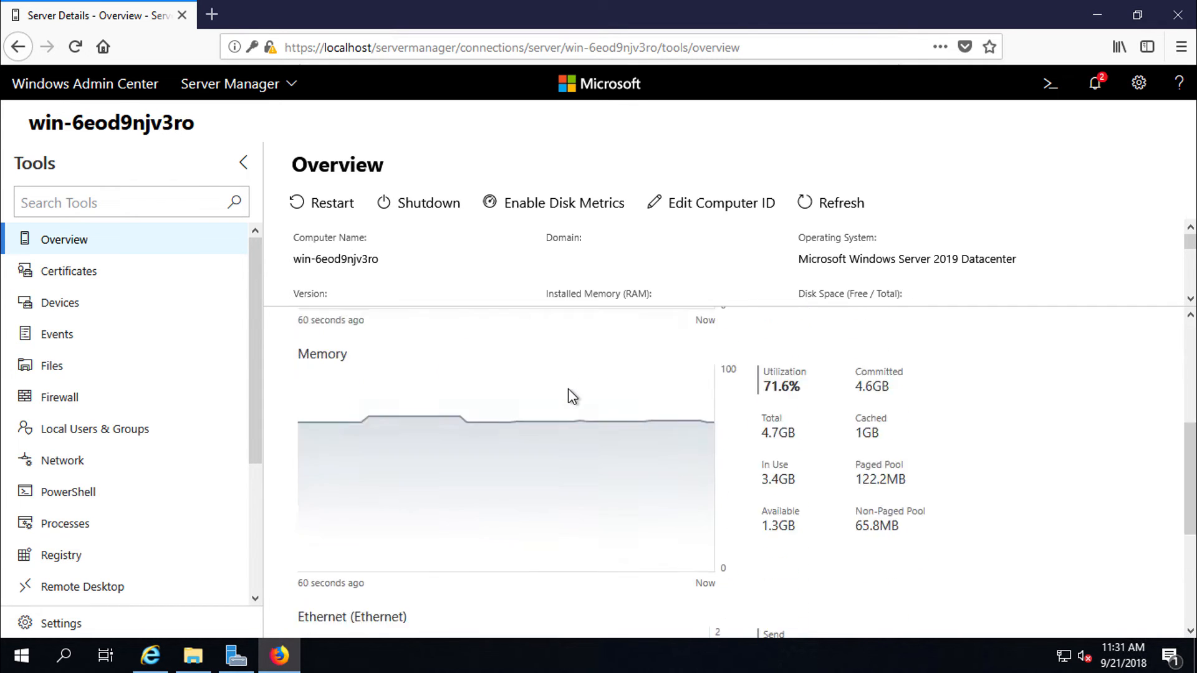
pyautogui.scroll(-3)
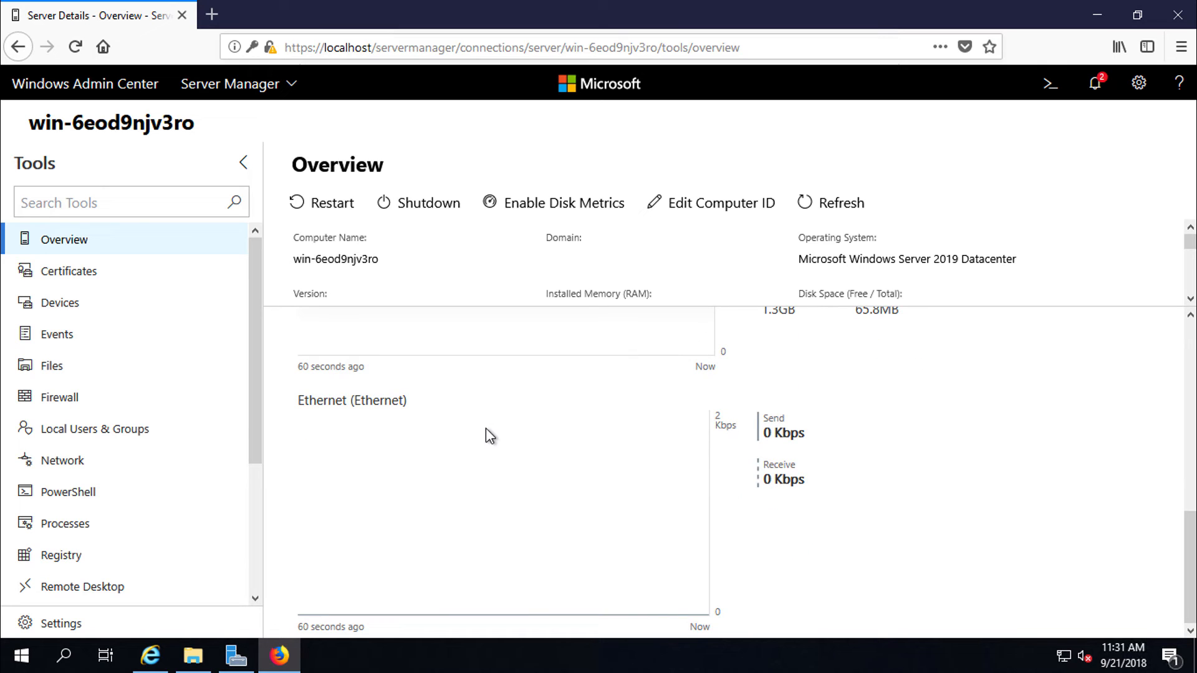
# Browse the Devices, Files, Firewall and Network tools, ending on Storage's File shares.
pyautogui.click(60, 303)
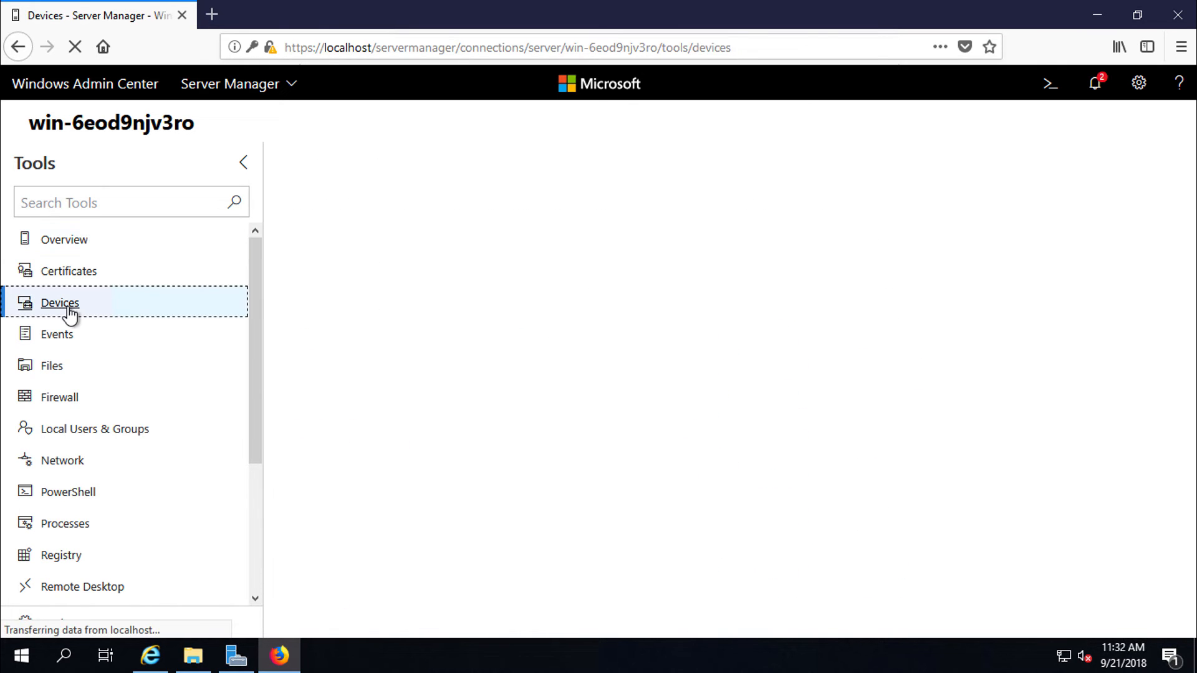
pyautogui.click(60, 302)
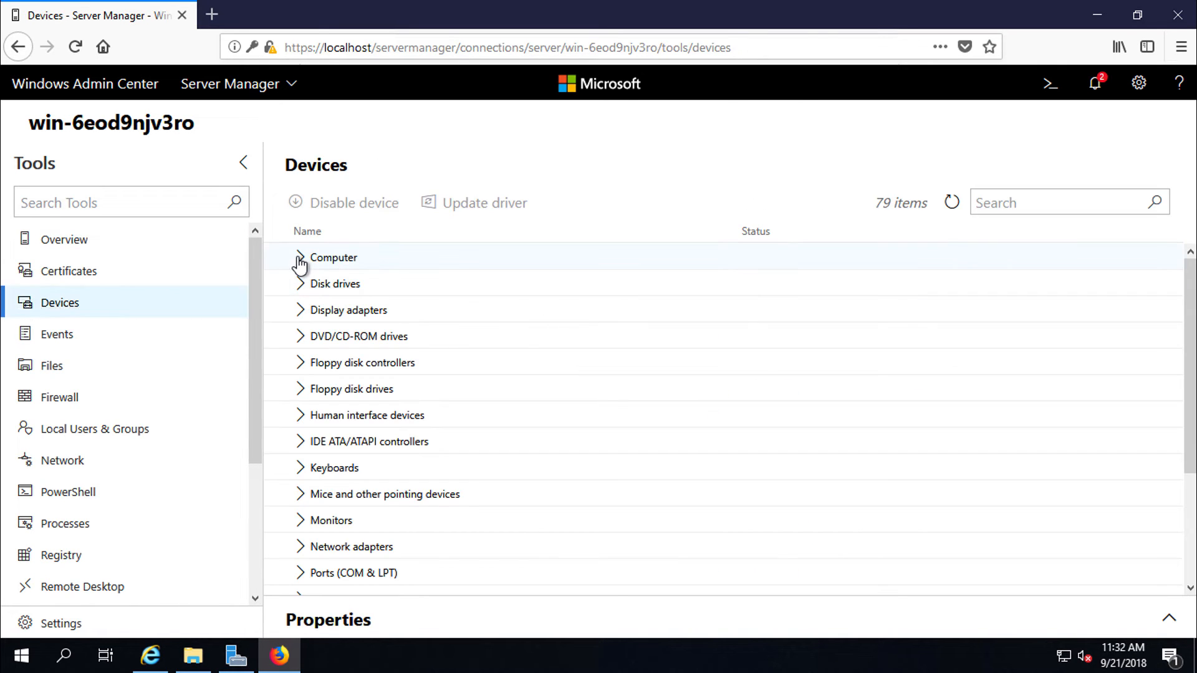
pyautogui.click(51, 366)
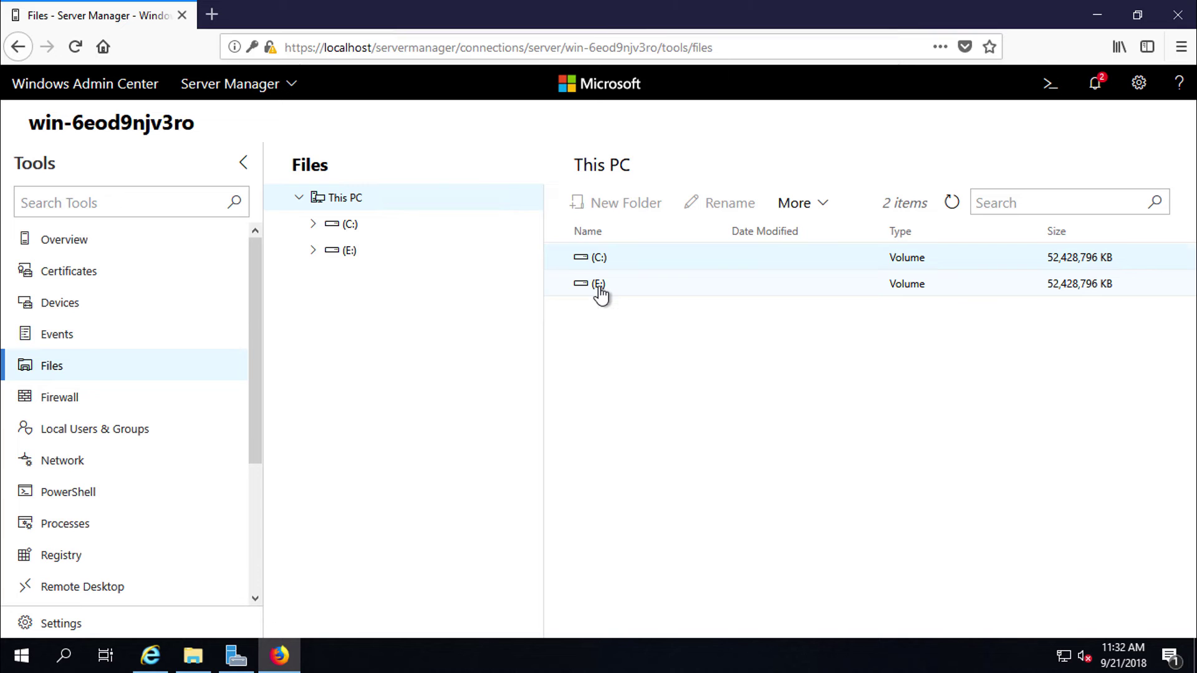
pyautogui.click(58, 397)
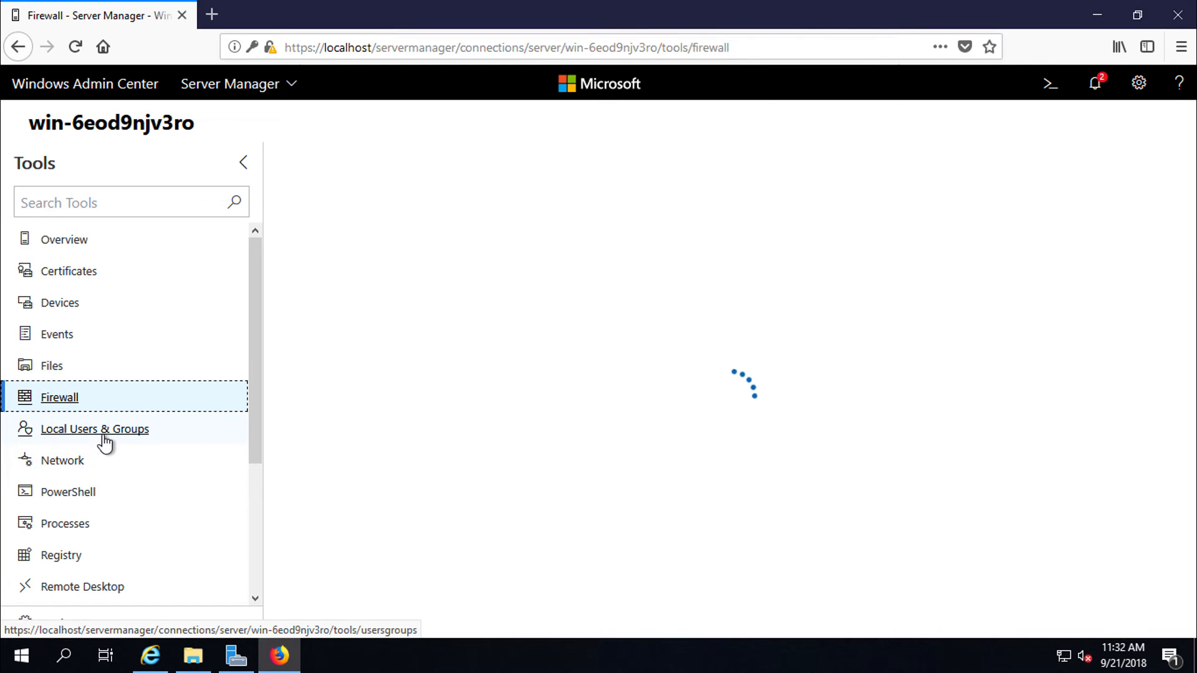
pyautogui.click(63, 460)
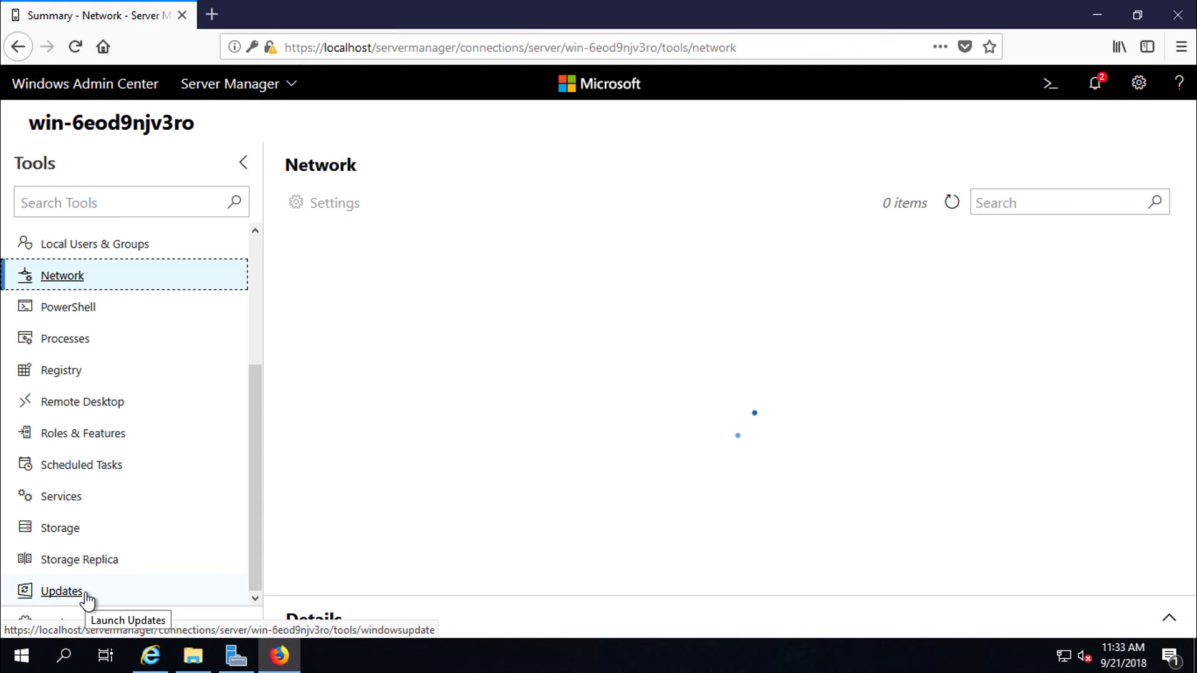
pyautogui.moveTo(168, 434)
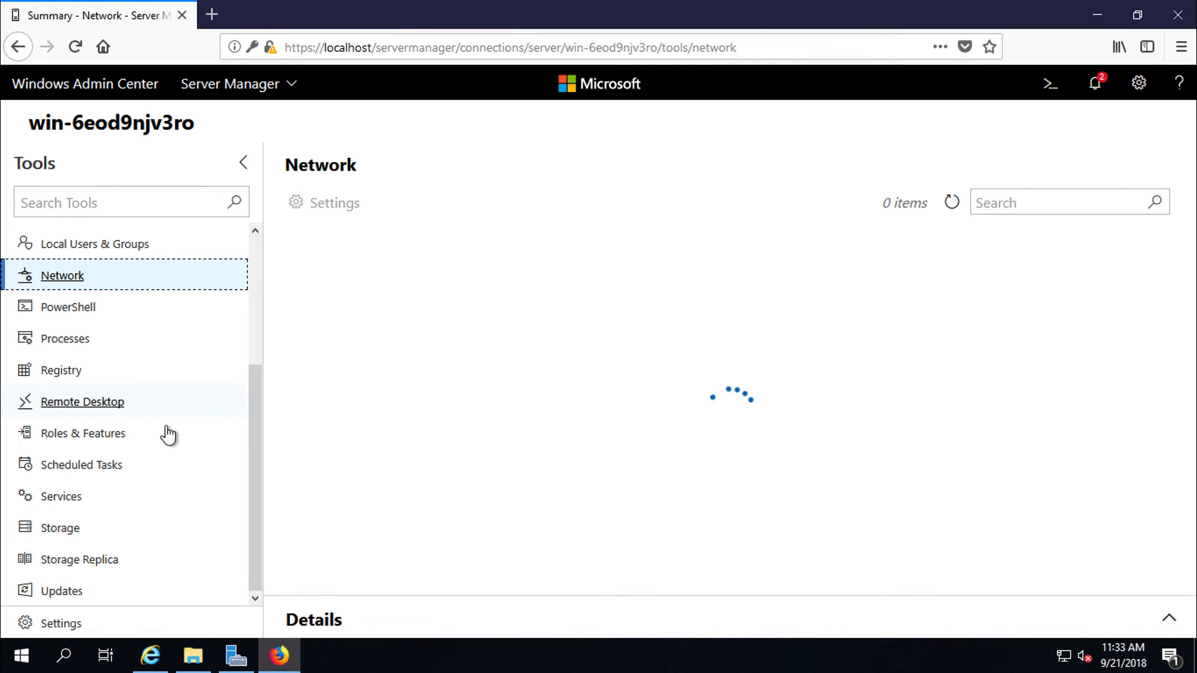
pyautogui.moveTo(231, 400)
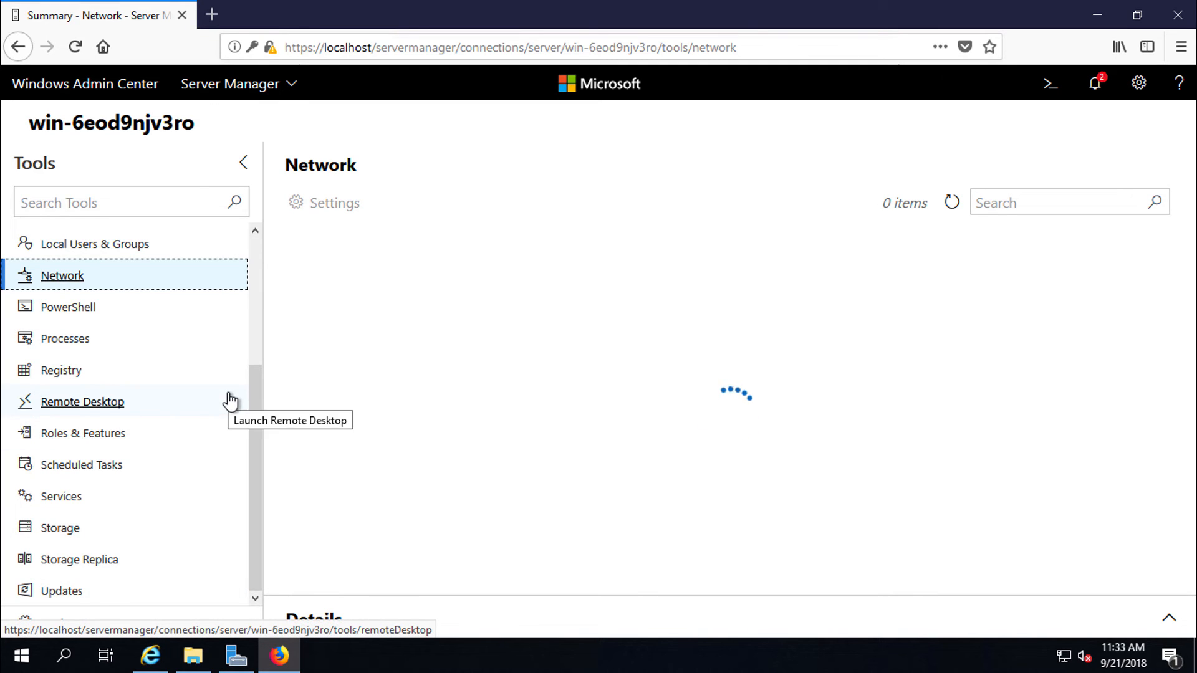
pyautogui.click(60, 528)
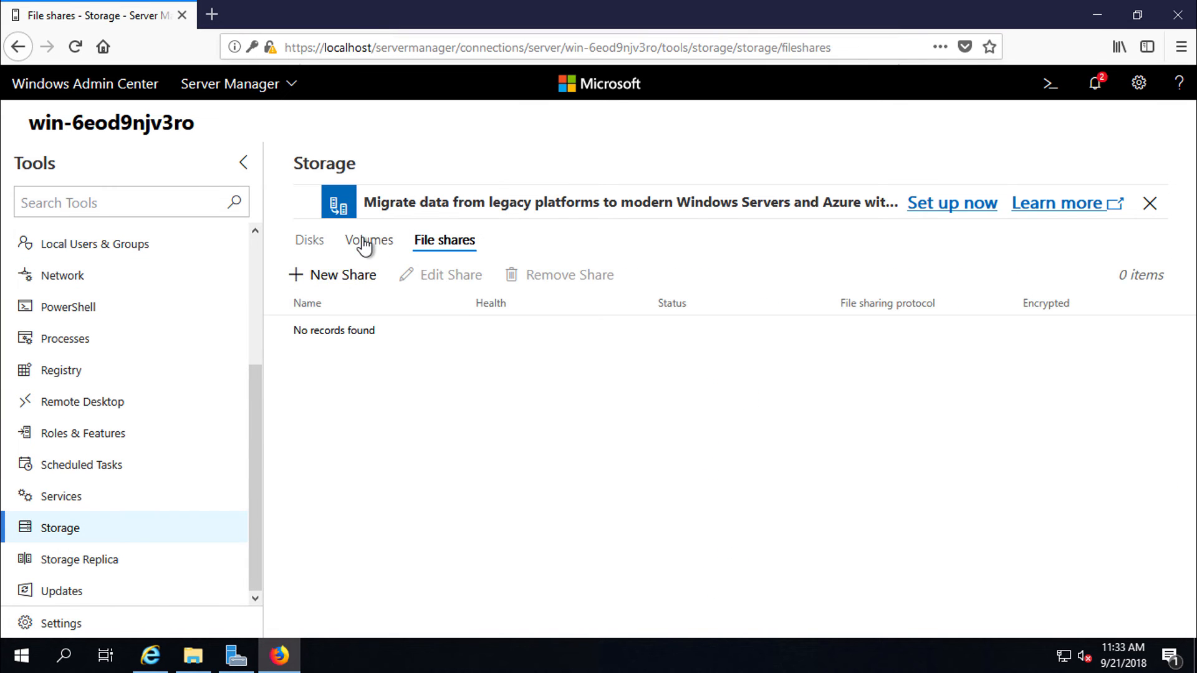
# View the Storage Volumes and Disks lists, then return to All Connections.
pyautogui.click(369, 240)
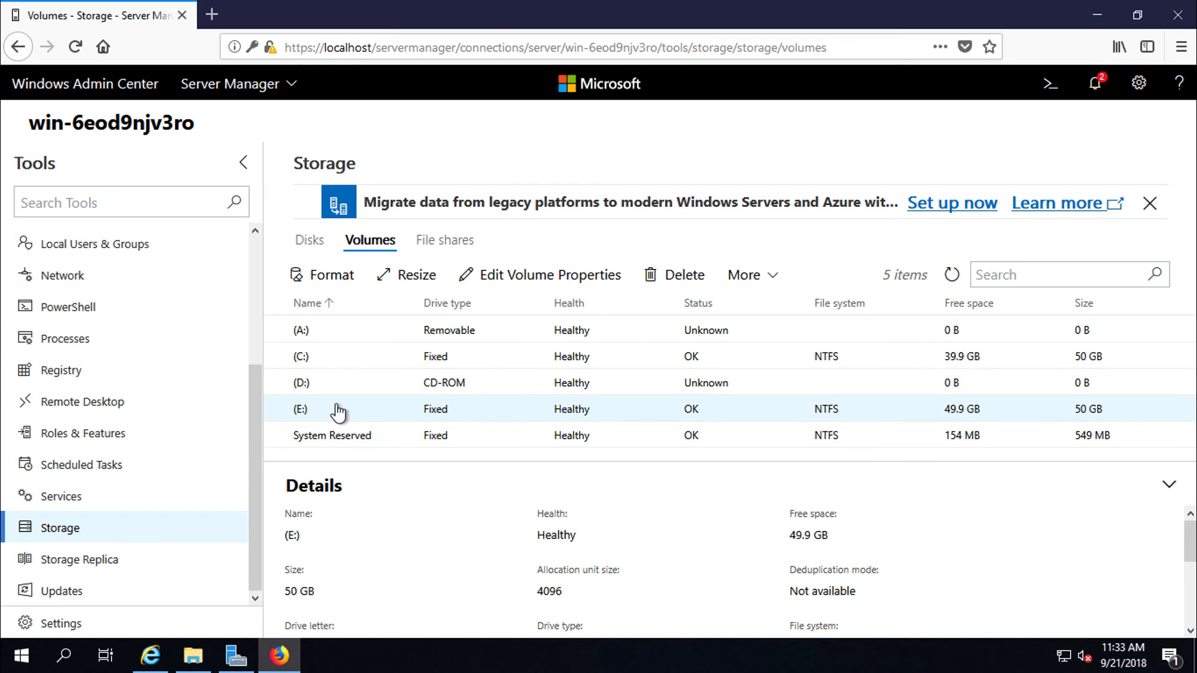
pyautogui.moveTo(322, 275)
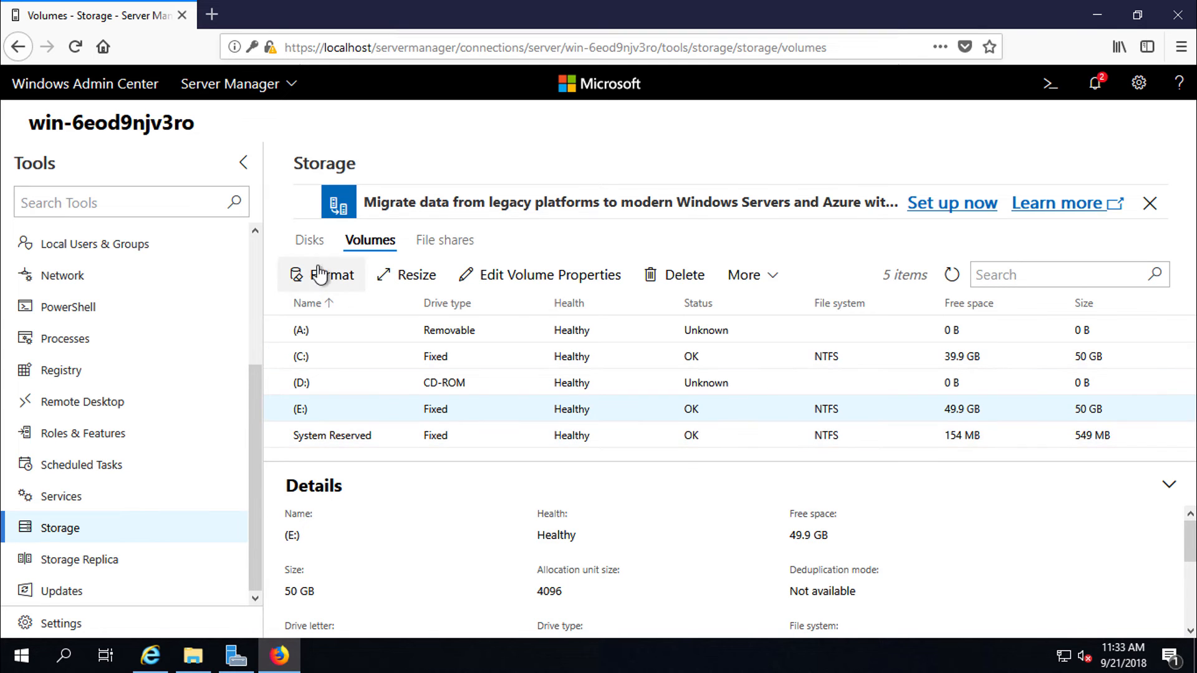
pyautogui.click(310, 239)
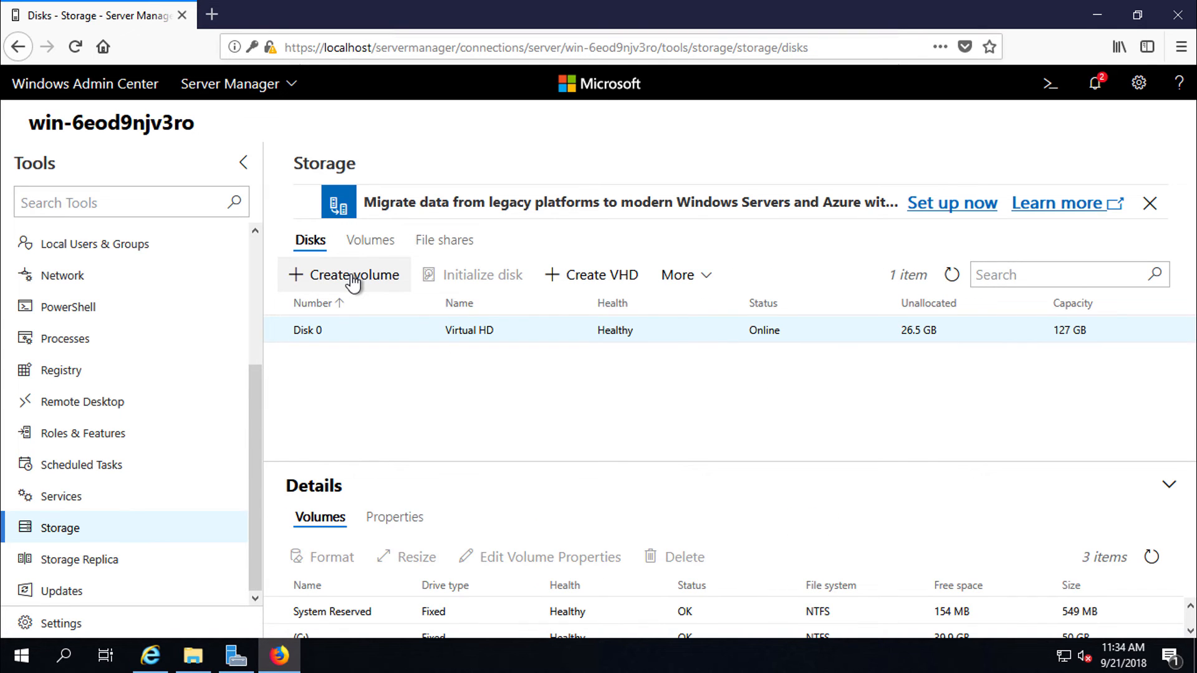
pyautogui.click(344, 275)
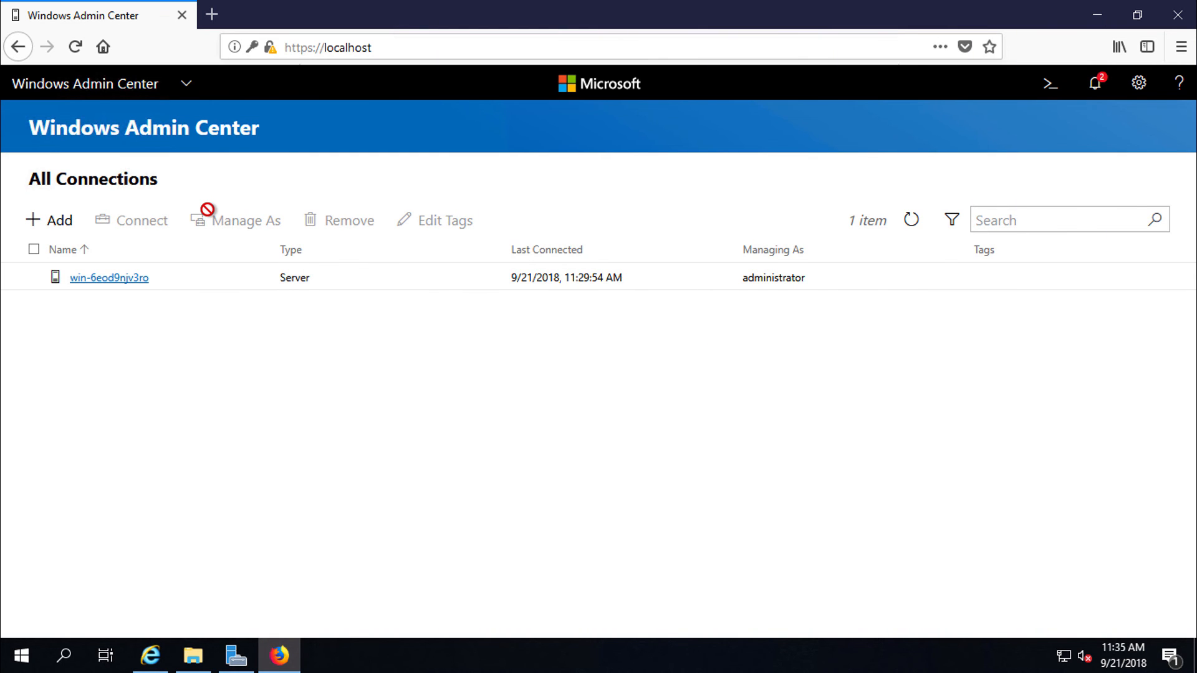
pyautogui.moveTo(139, 214)
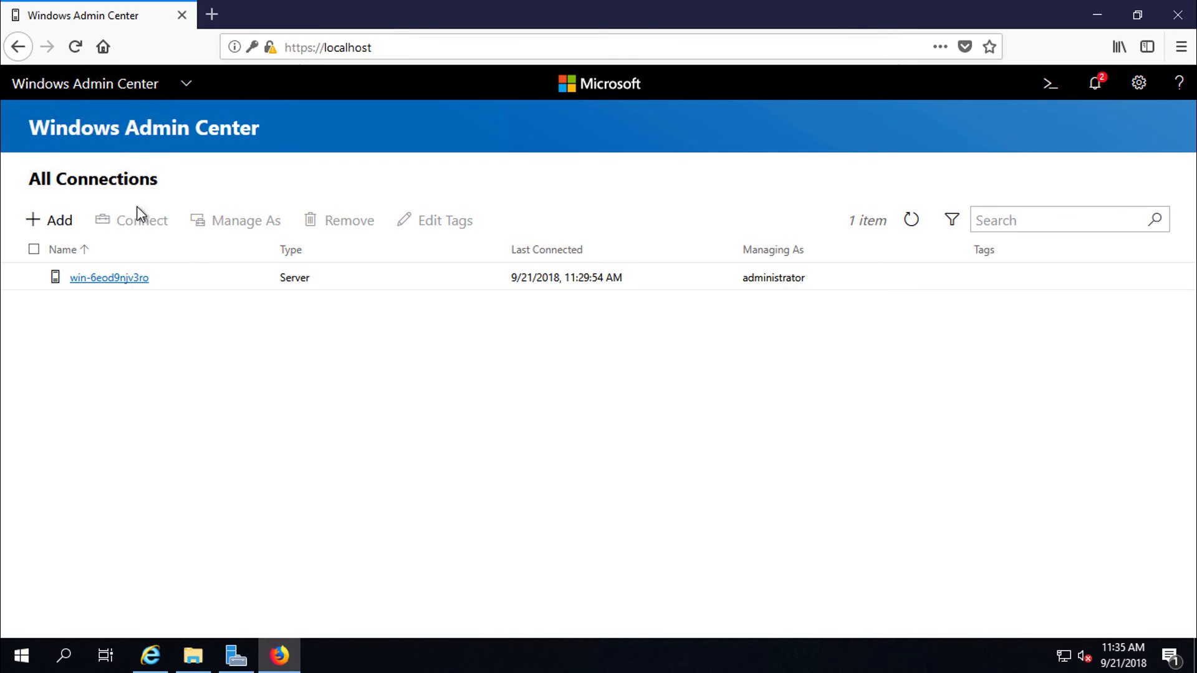
pyautogui.moveTo(382, 218)
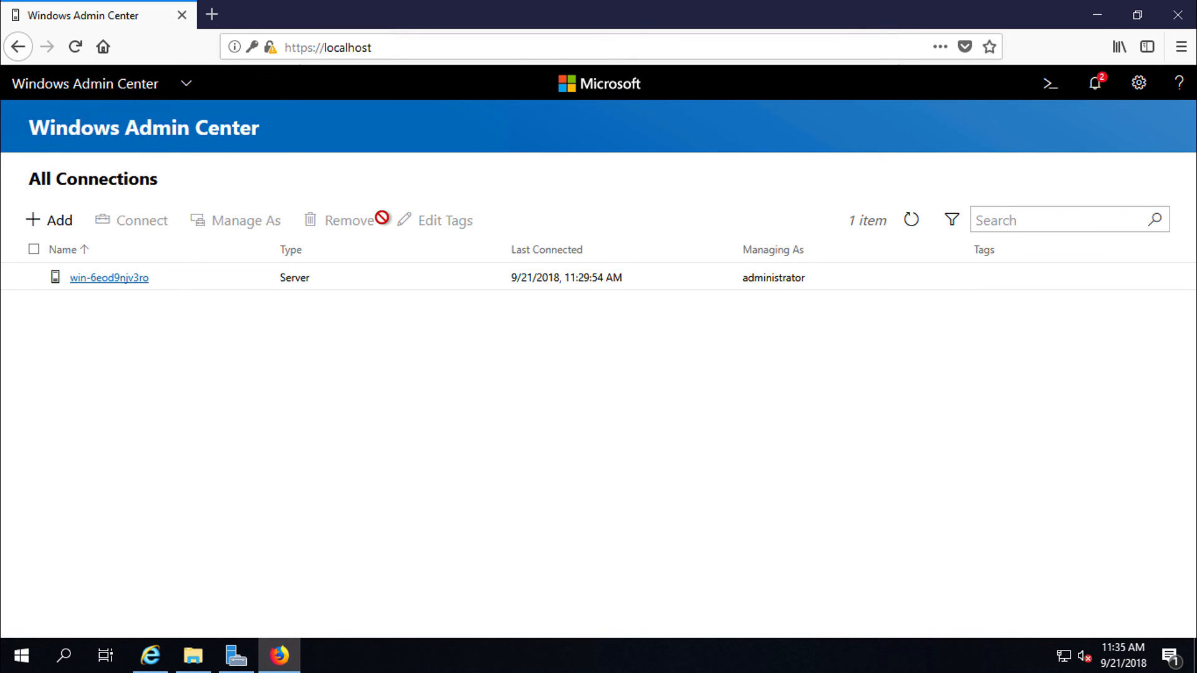
pyautogui.moveTo(68, 229)
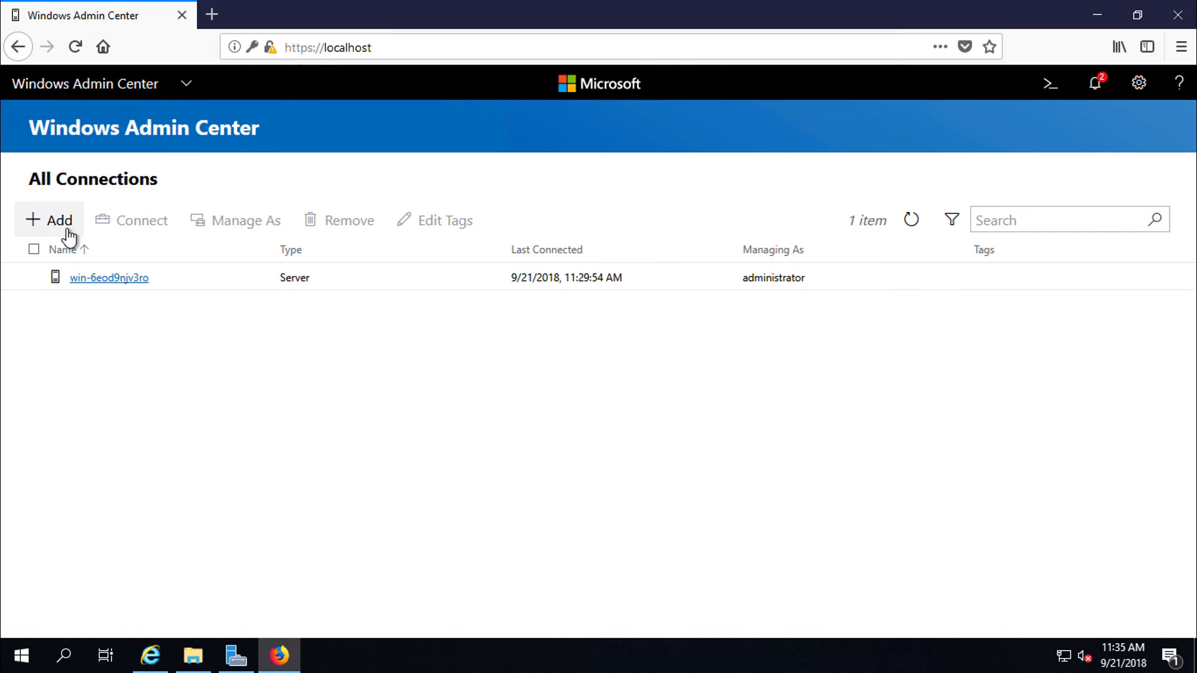
# Add a Windows PC connection for 172.30.192.209 and start connecting to it.
pyautogui.click(49, 221)
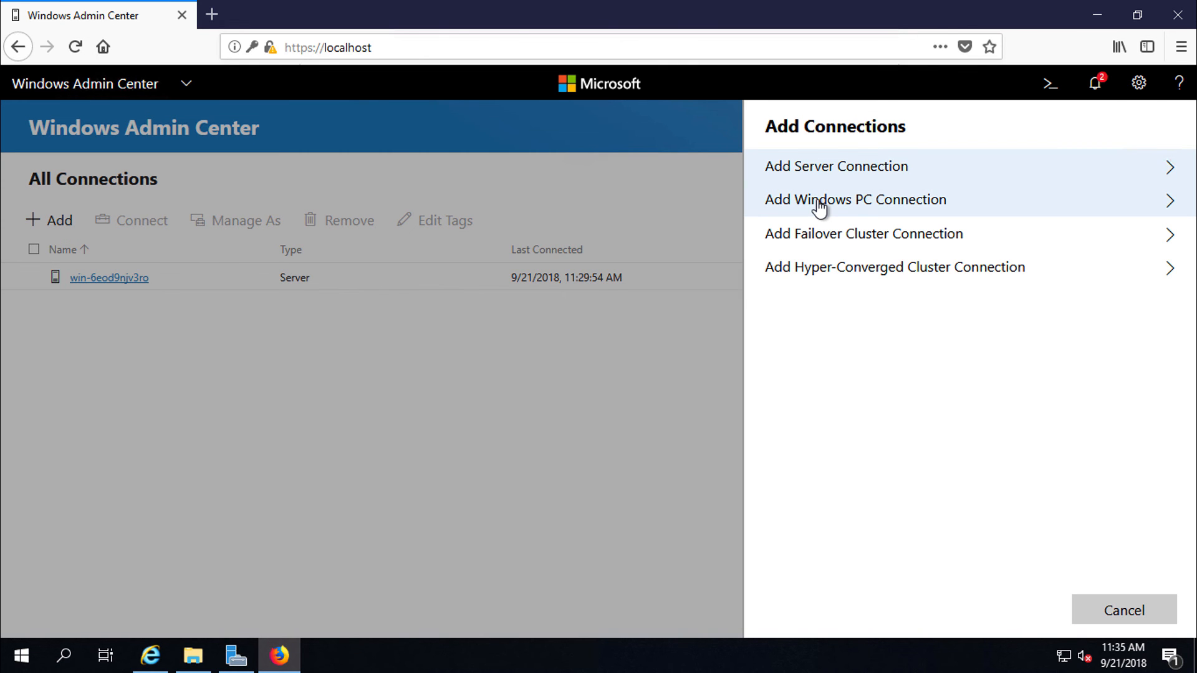
pyautogui.click(855, 199)
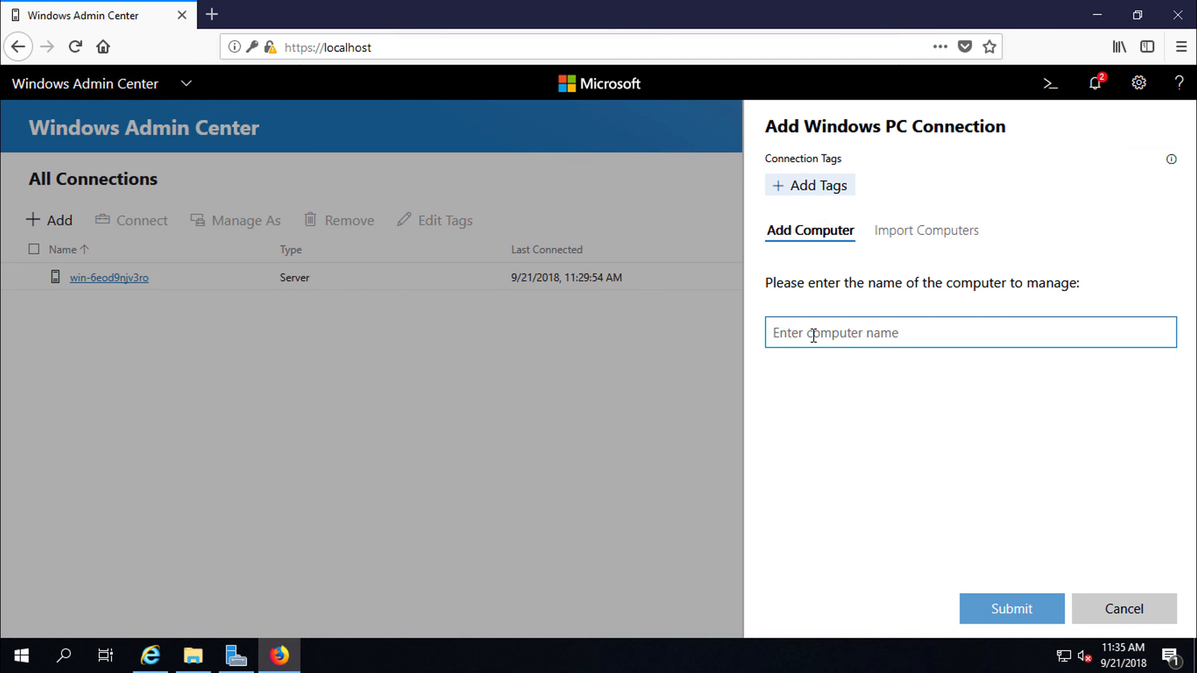
pyautogui.write('172.')
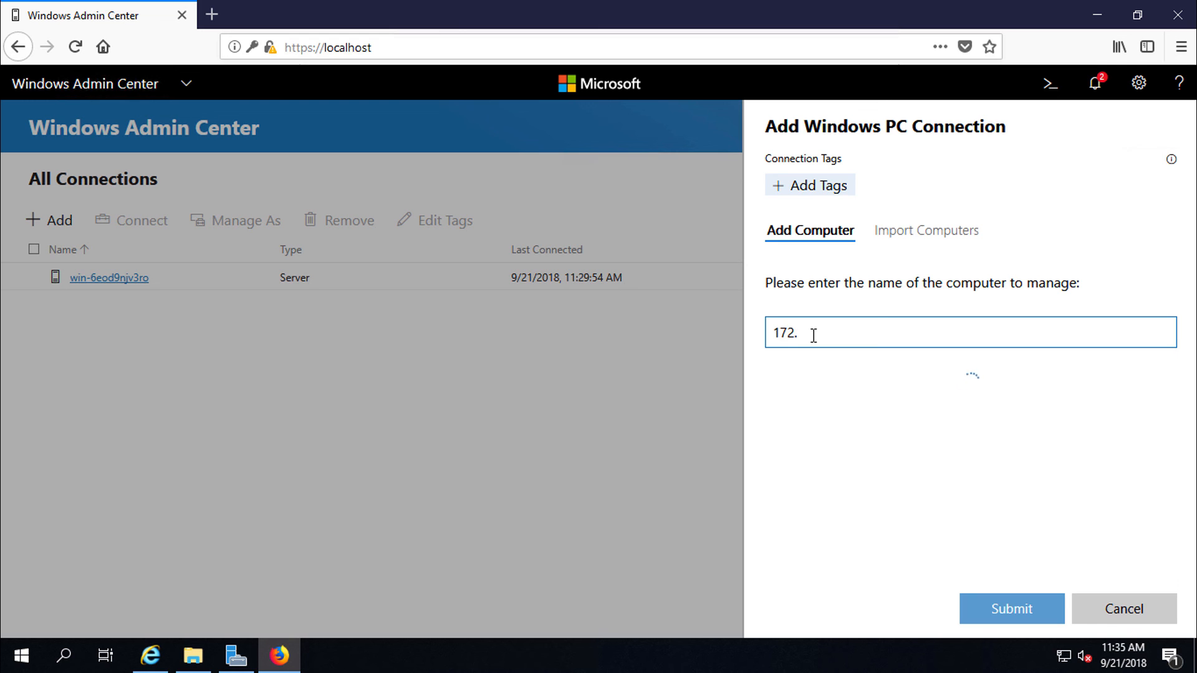
pyautogui.click(1011, 609)
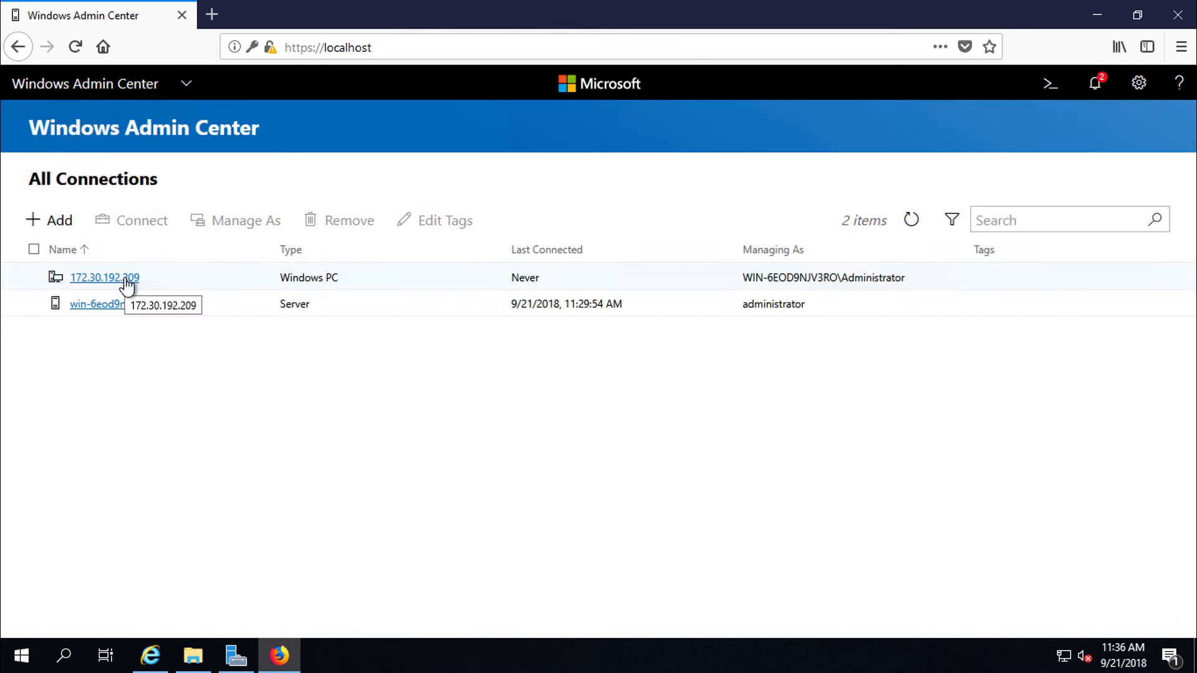
pyautogui.click(104, 277)
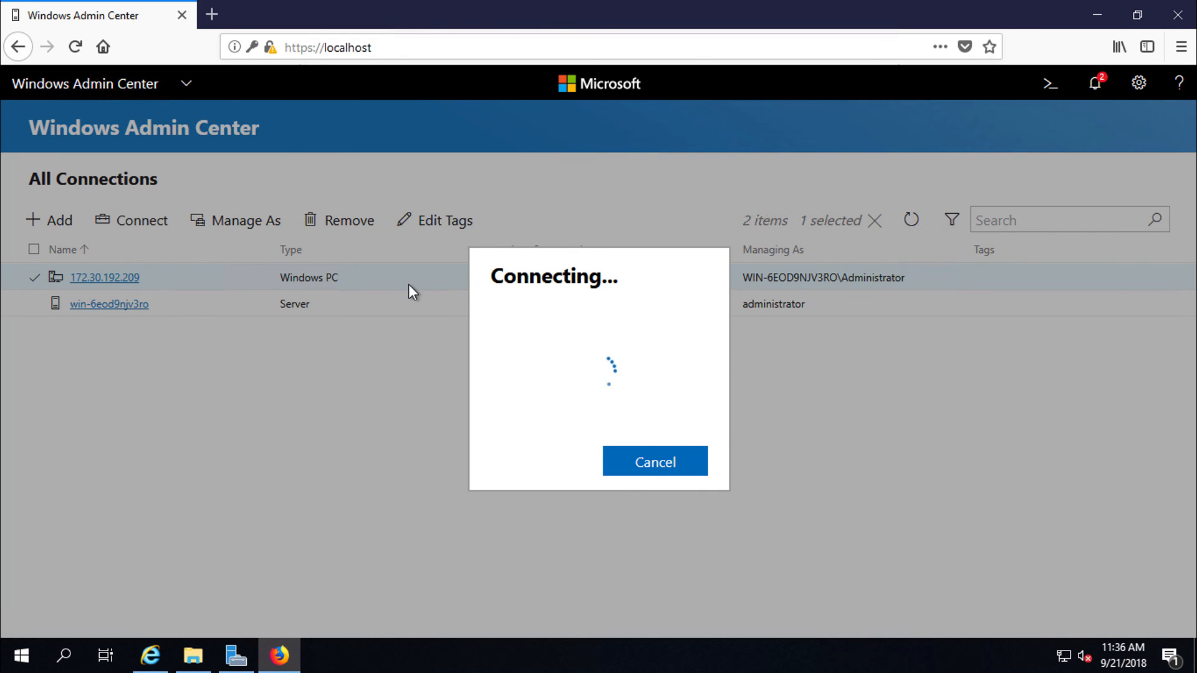